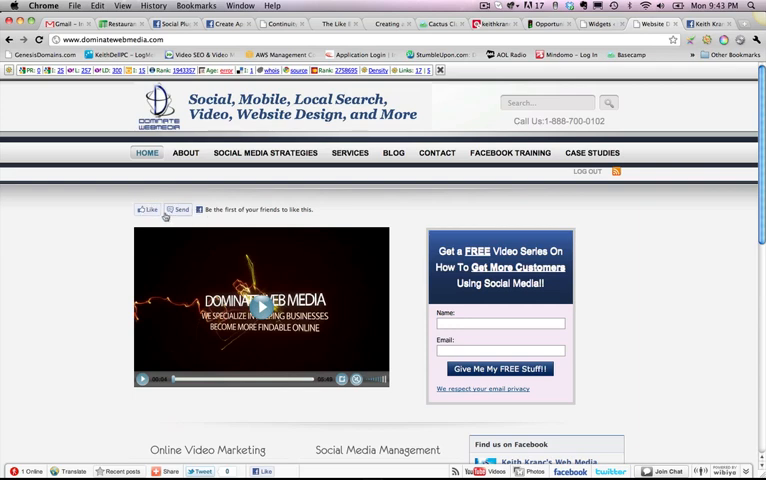
mouse_move(172, 216)
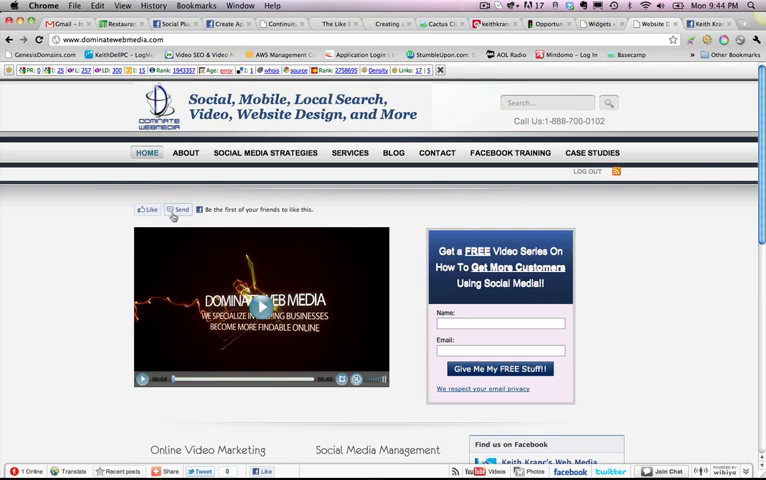
Start a private Send of the page and add the friend matching 'just' as recipient
left_click(180, 208)
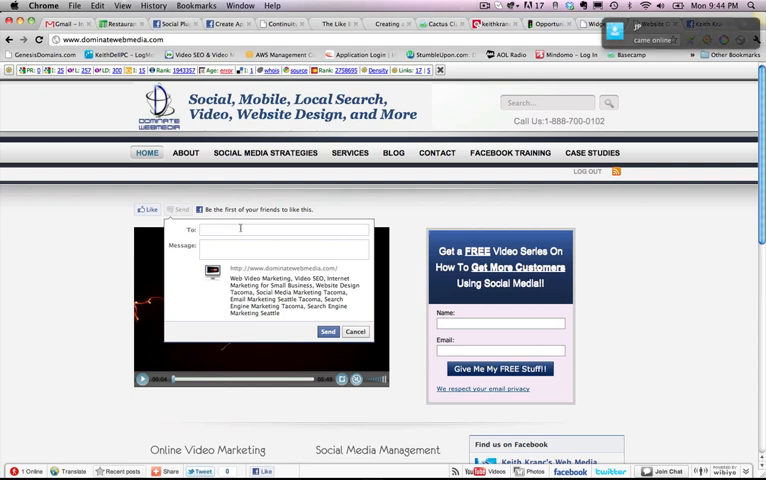
left_click(240, 228)
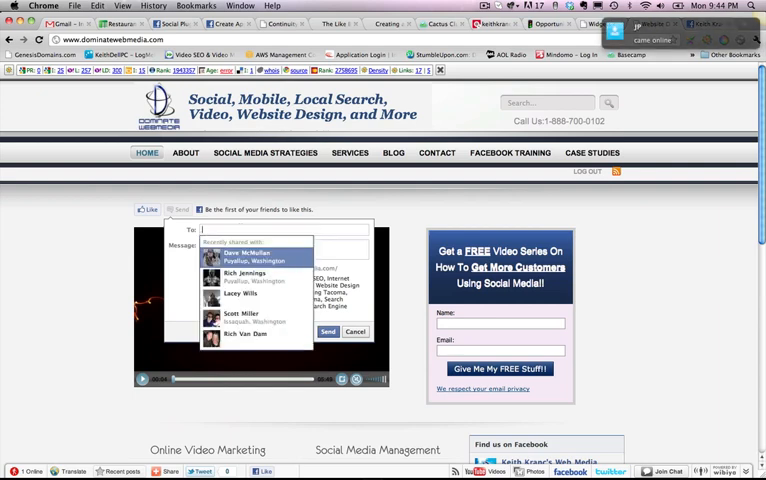
type("just")
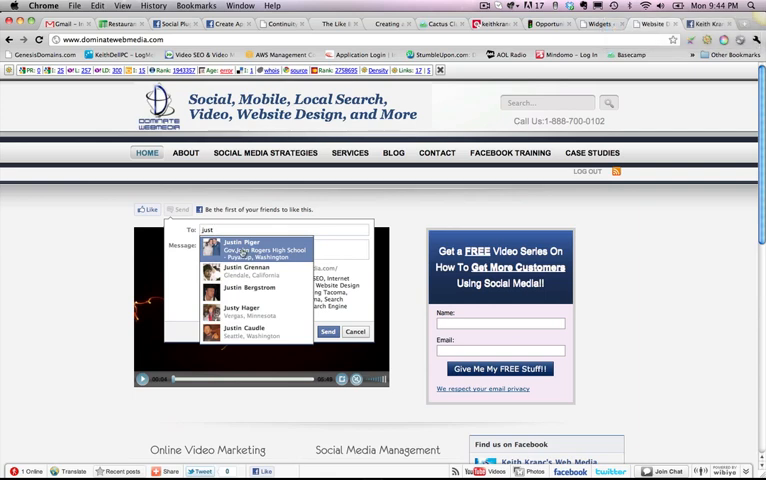
left_click(240, 244)
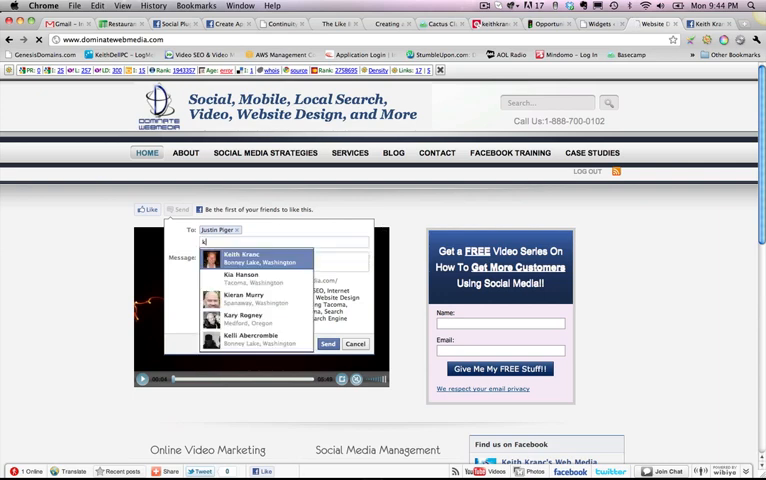
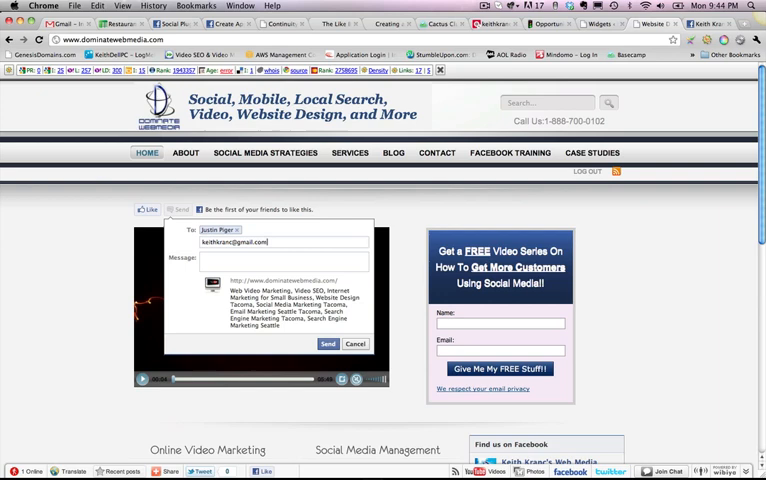
key("Return")
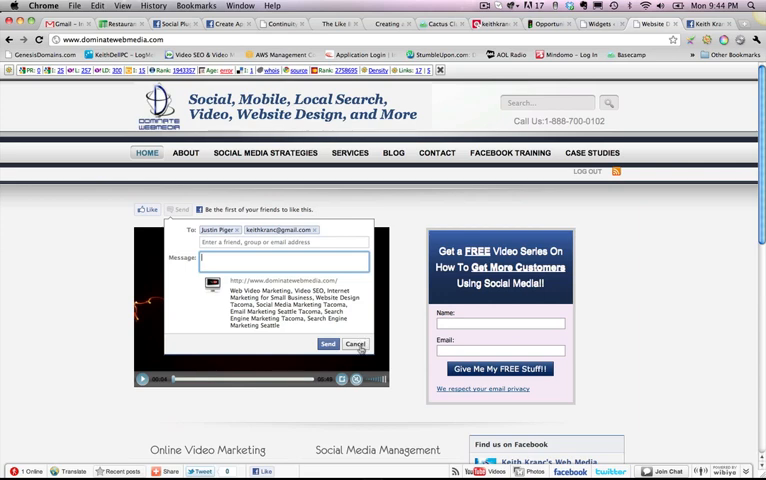
left_click(356, 344)
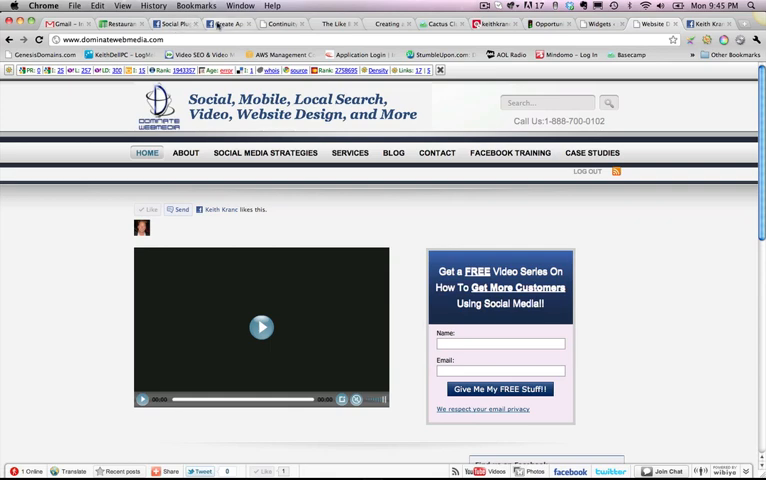
left_click(222, 24)
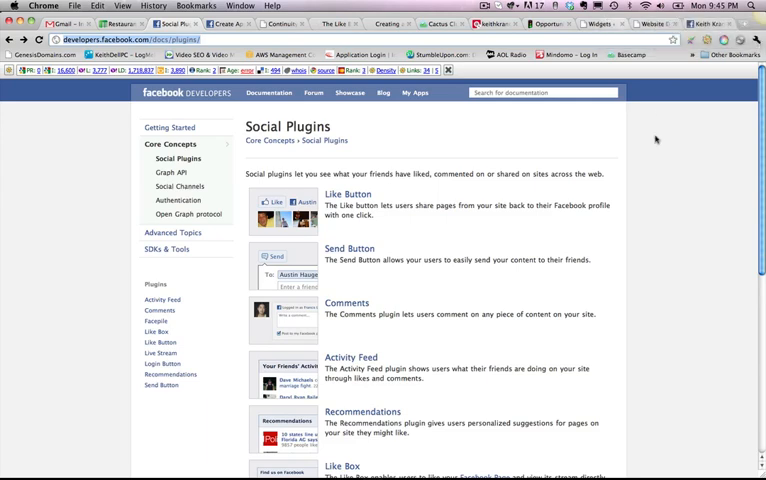
mouse_move(526, 136)
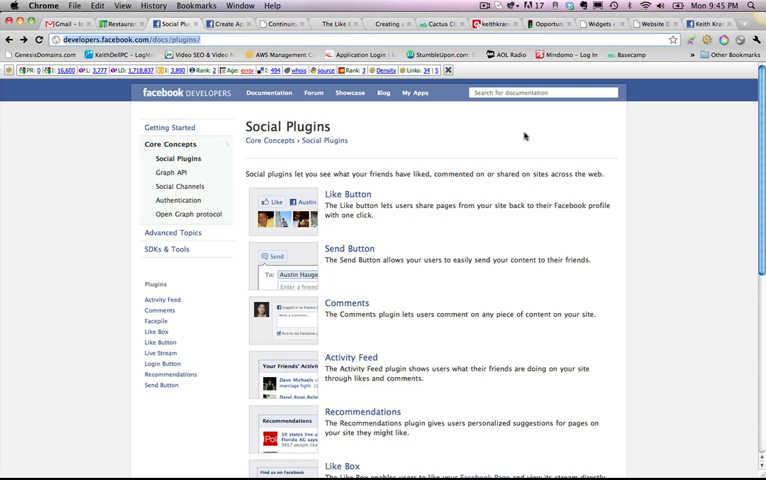
mouse_move(370, 188)
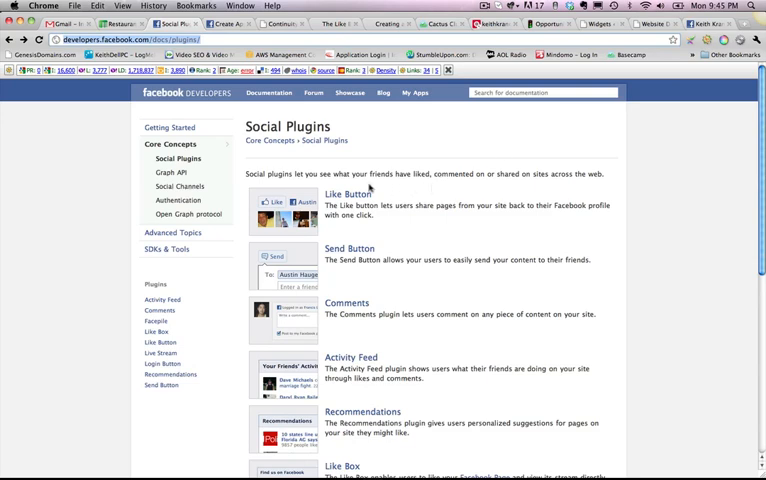
mouse_move(344, 194)
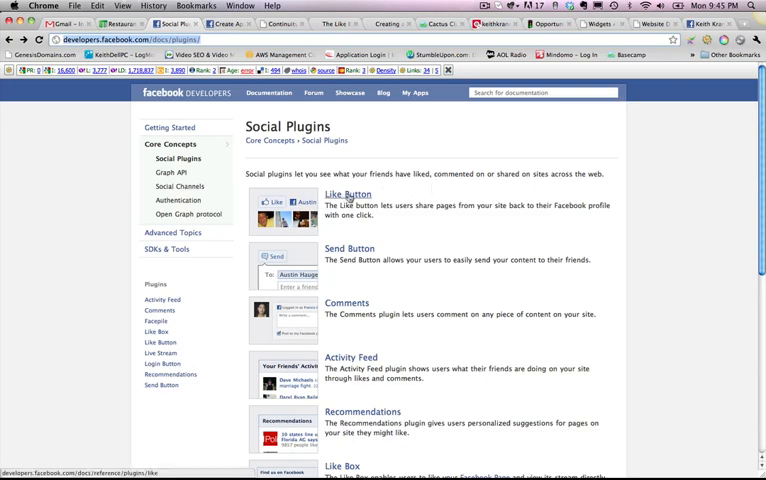
In the Like Button configurator, enable the Send Button option
left_click(348, 194)
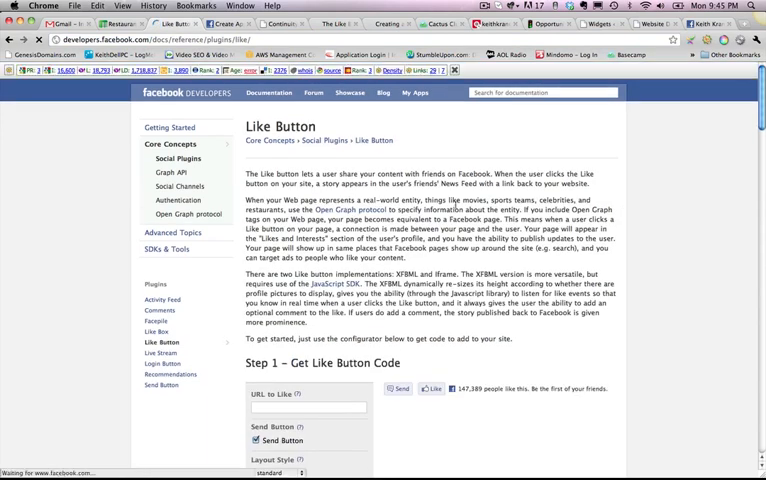
scroll("down", 3)
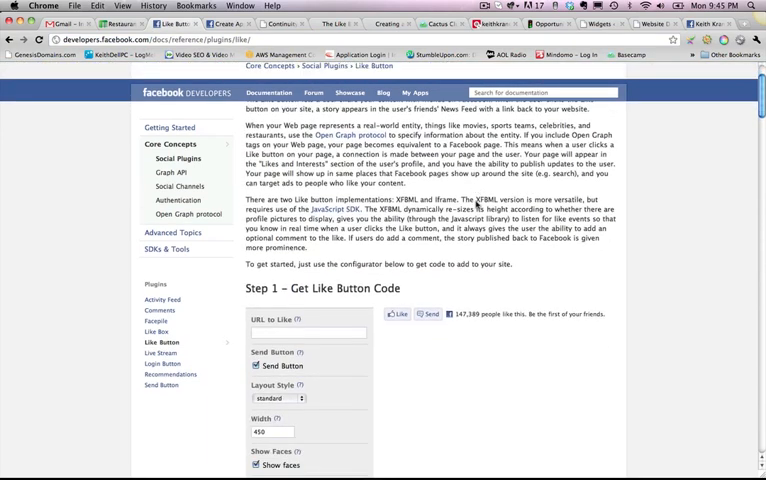
scroll("down", 3)
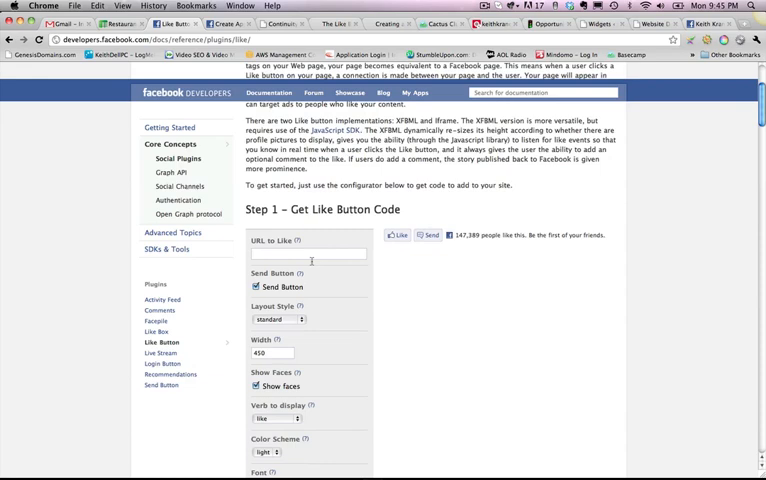
scroll("down", 3)
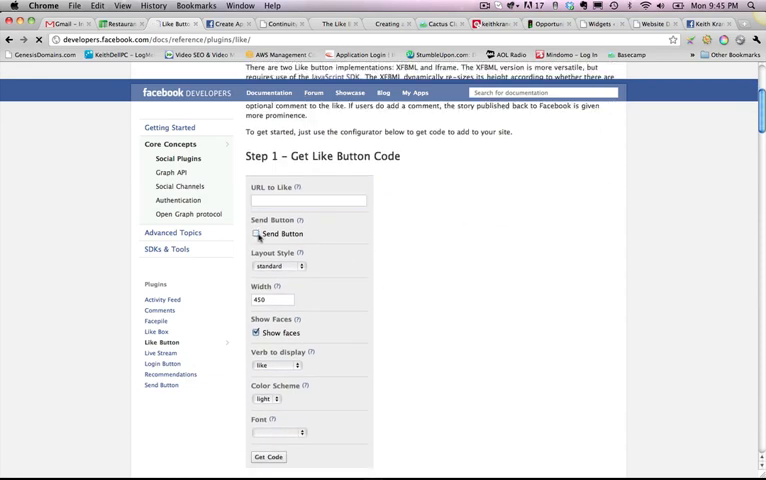
left_click(256, 232)
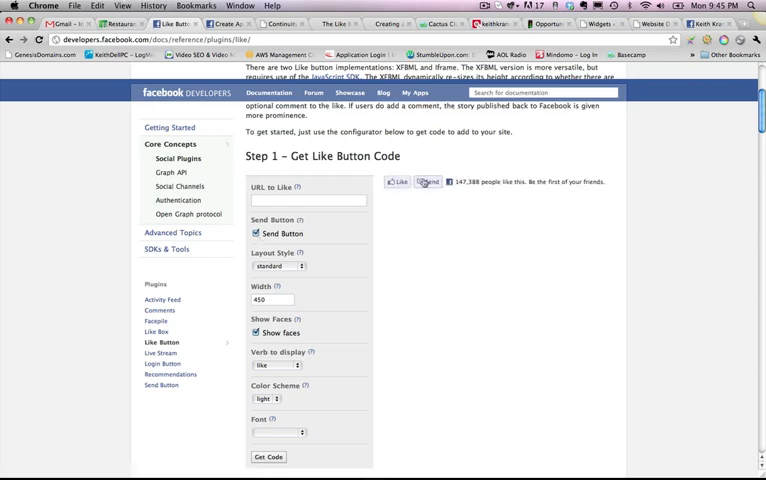
Generate the Like button plugin code with Get Code
scroll("down", 3)
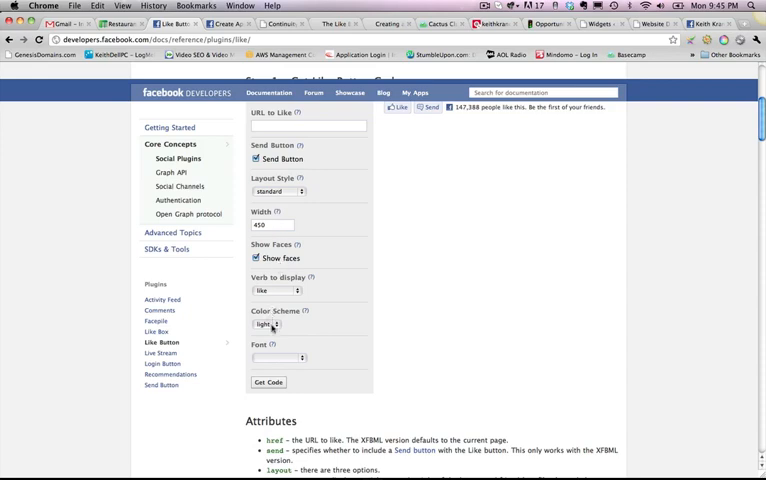
left_click(268, 382)
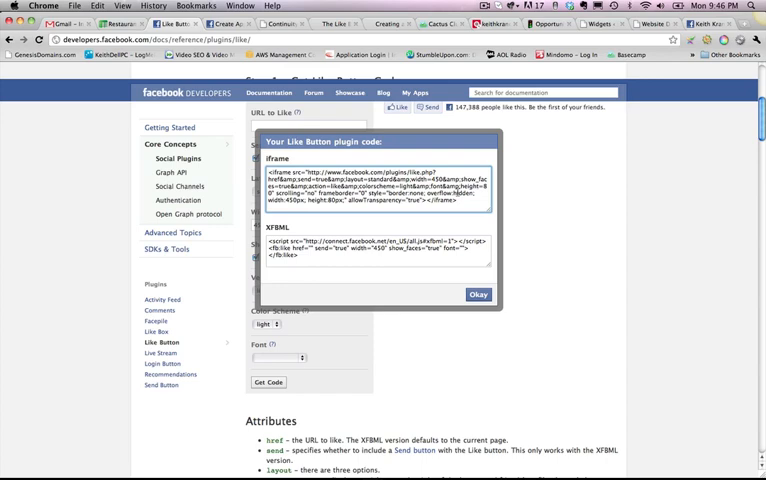
Select the XFBML code snippet and bring up a blank TextEdit document
triple_click(374, 188)
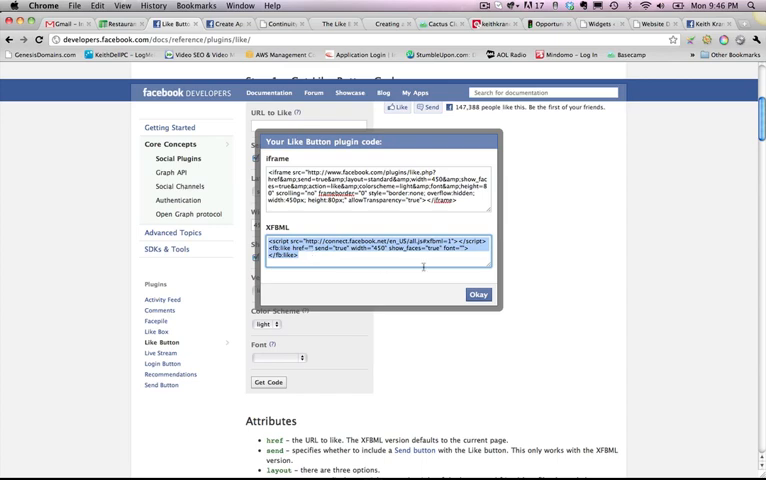
left_click(476, 294)
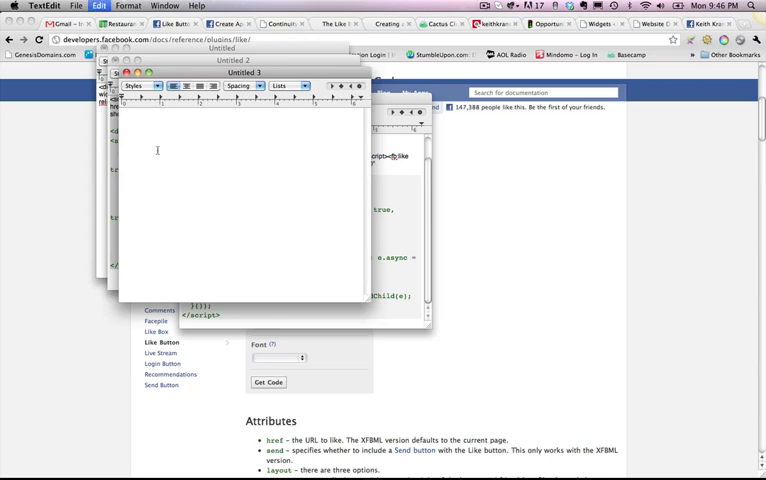
type("170463443007765")
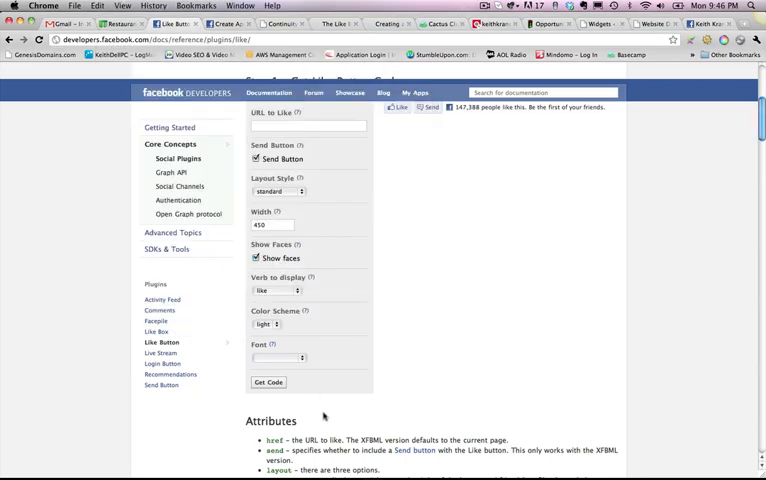
scroll("down", 3)
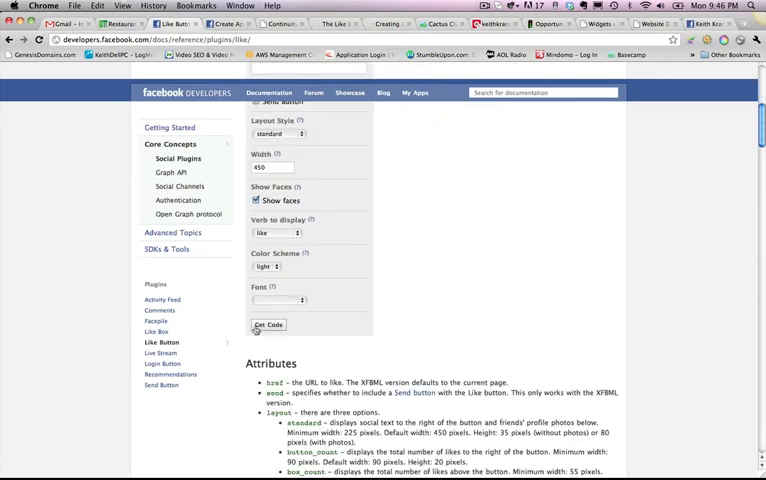
left_click(268, 324)
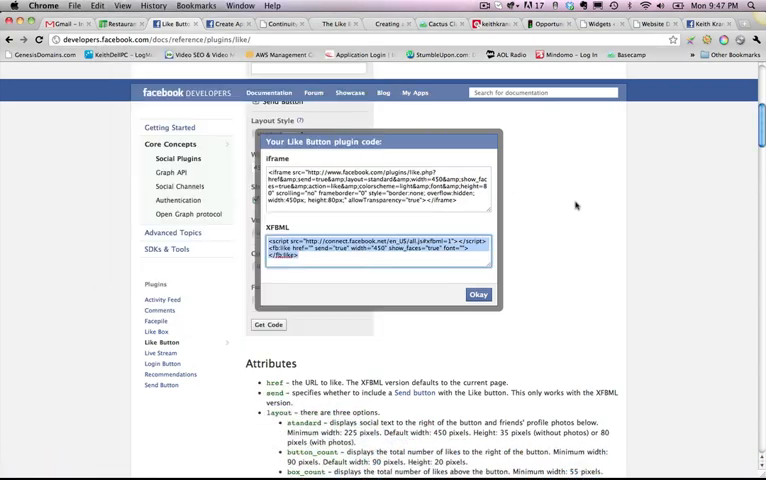
left_click(478, 294)
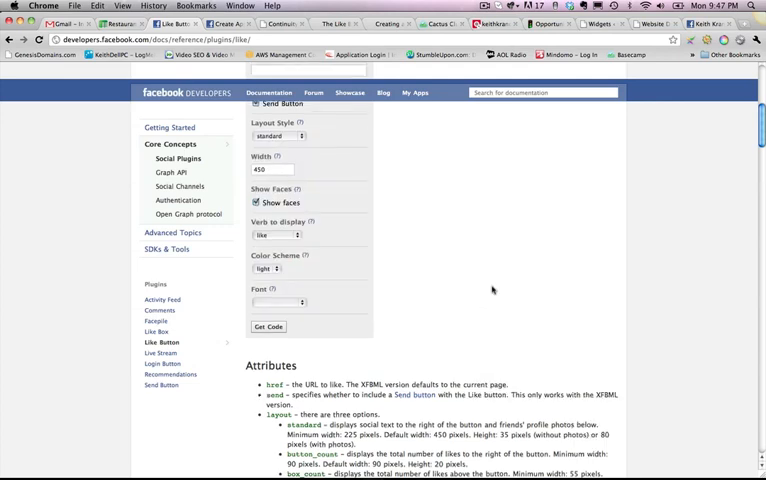
scroll("up", 3)
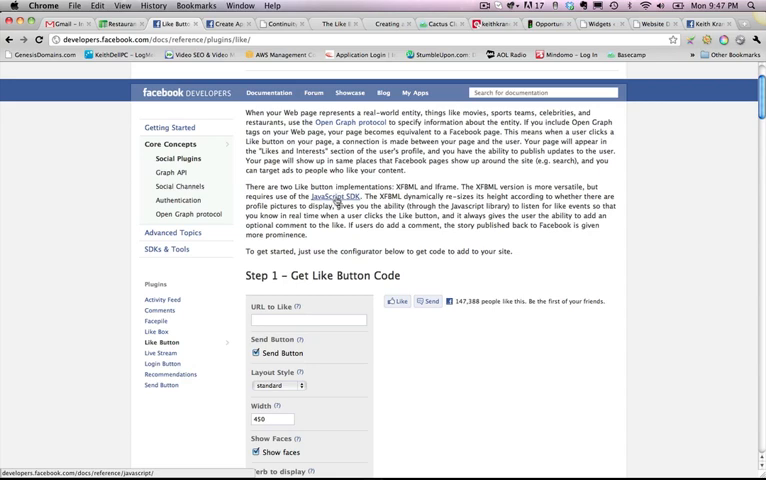
Bring up the JavaScript SDK documentation's Loading snippet for copying into TextEdit
left_click(316, 196)
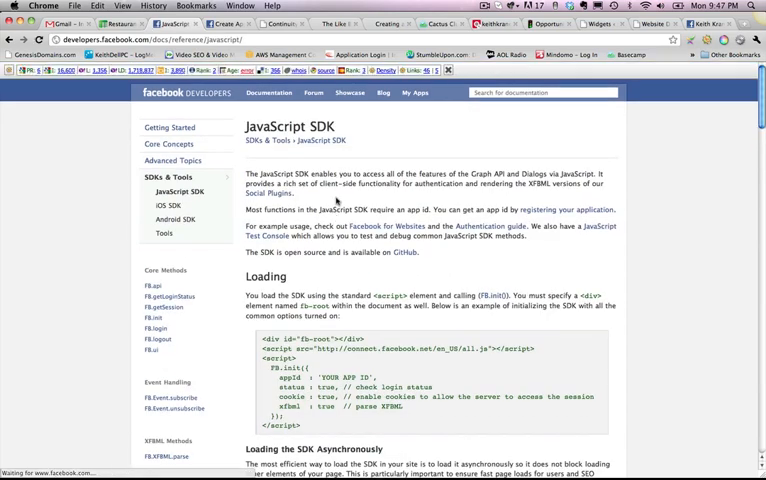
scroll("down", 3)
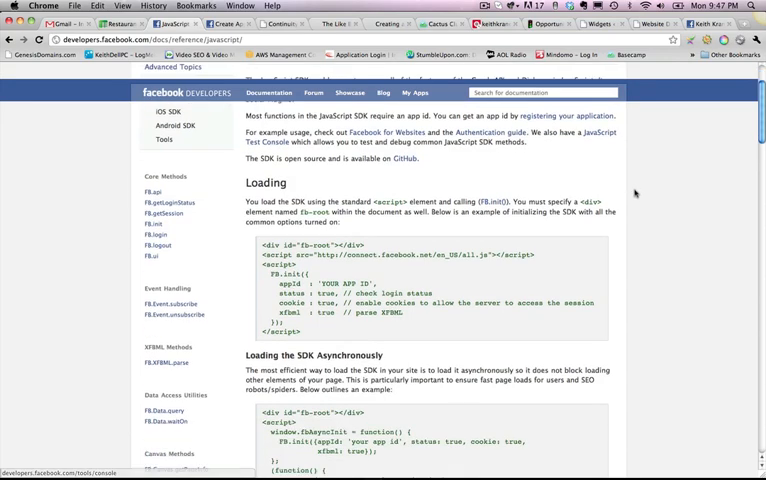
scroll("down", 3)
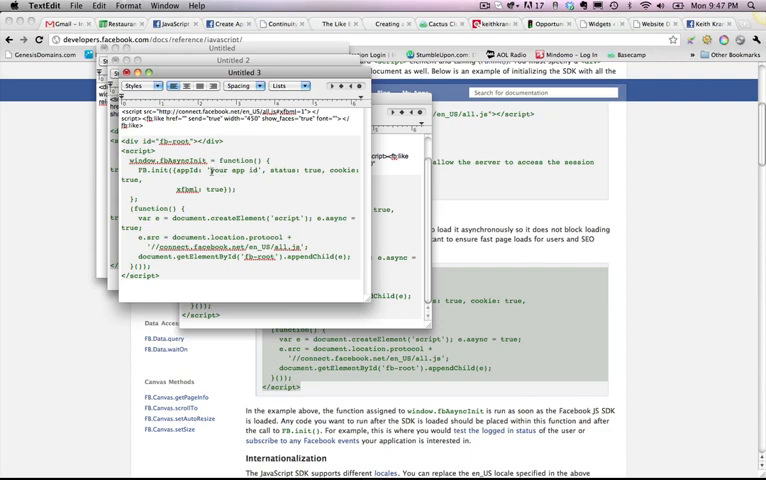
Select the 'your app id' placeholder in the SDK code in TextEdit
double_click(232, 172)
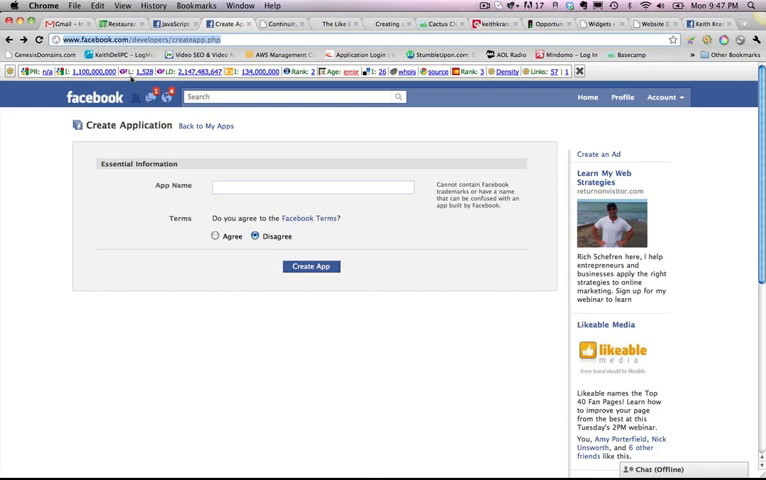
Name the new Facebook application 'Test' and agree to the terms
left_click(312, 188)
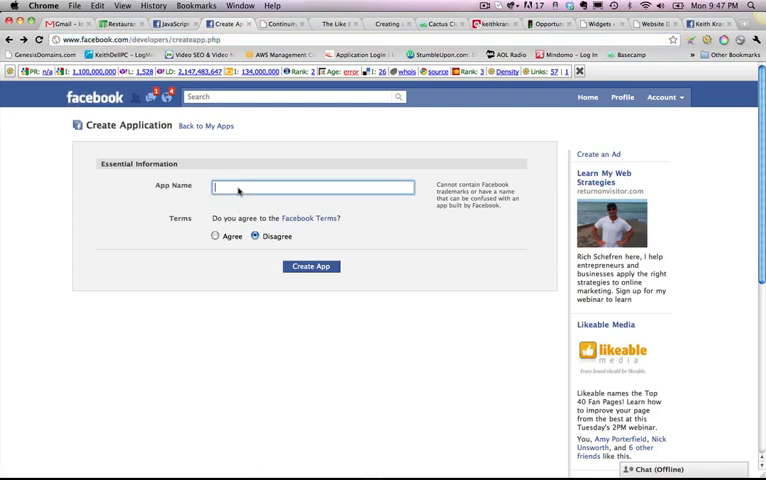
type("Test app")
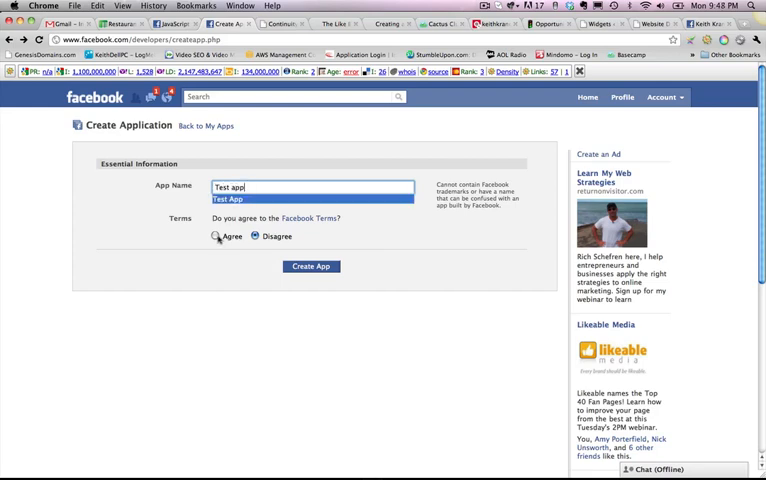
left_click(312, 266)
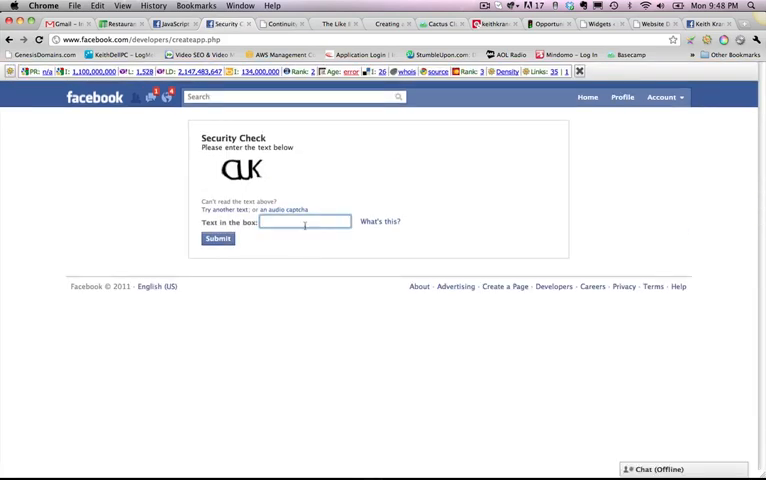
Enter the security check text 'auK' and resubmit until the app is created
type("auK")
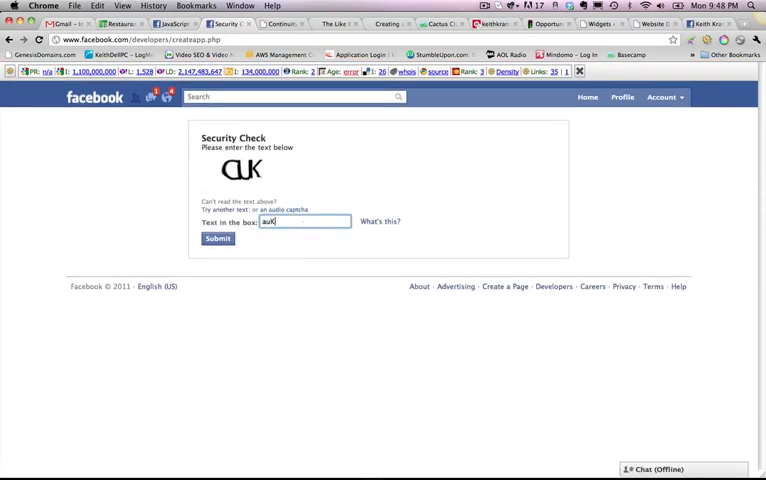
left_click(218, 238)
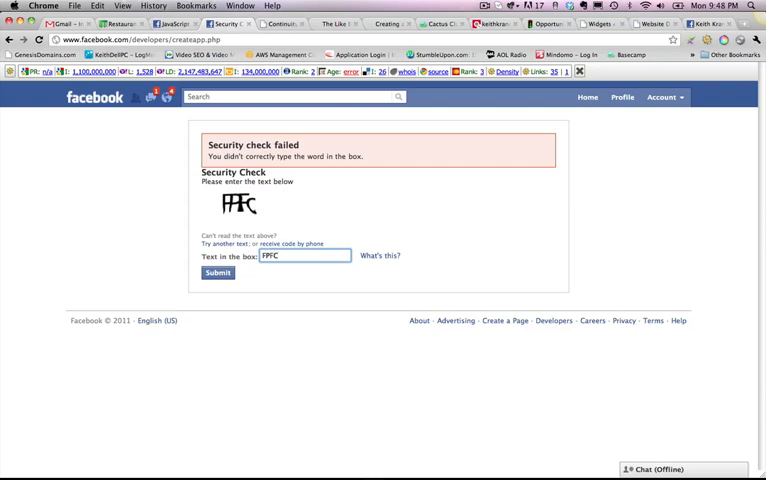
left_click(218, 272)
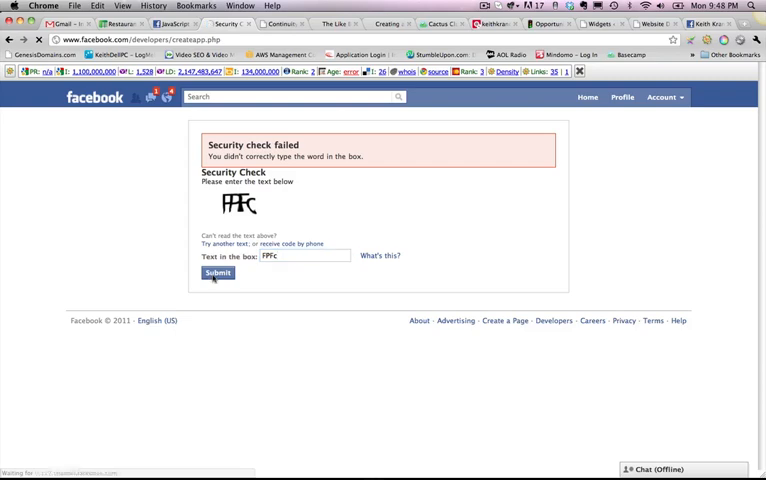
left_click(218, 272)
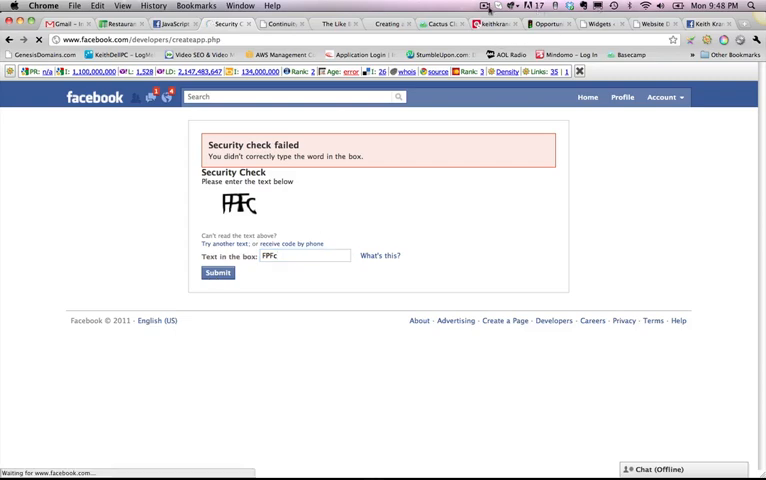
left_click(218, 272)
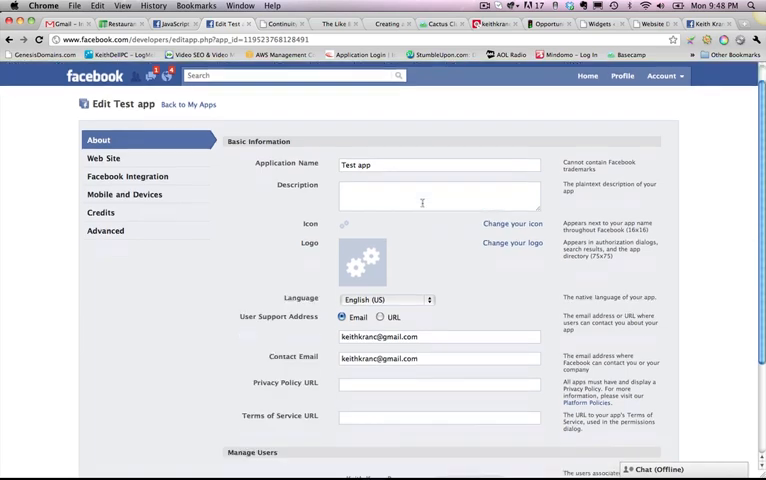
Save the Test app settings to reach its summary with App ID and App Secret
scroll("down", 3)
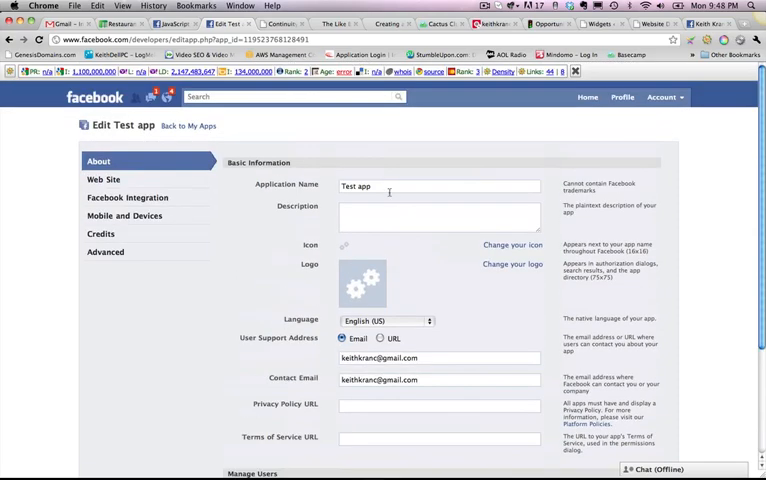
scroll("down", 3)
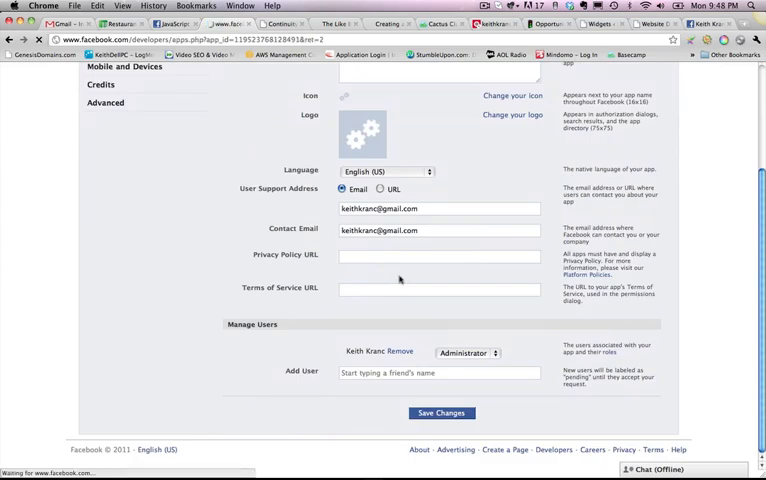
left_click(440, 412)
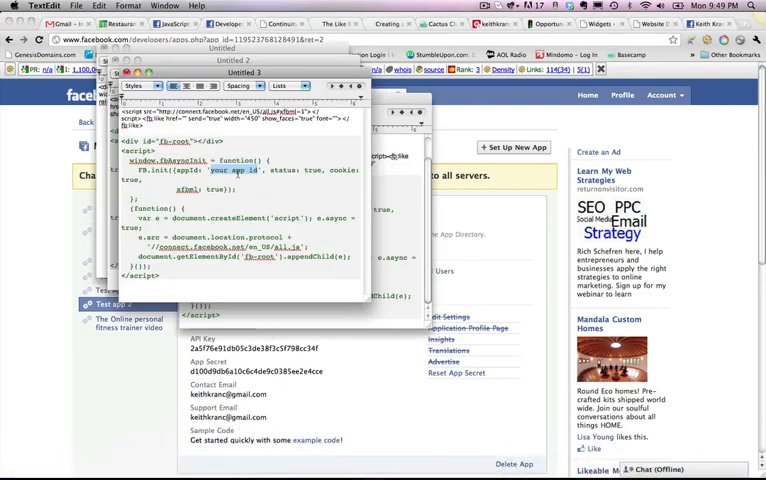
Scroll through the combined code now holding the real App ID for the WordPress Text widget
scroll("down", 3)
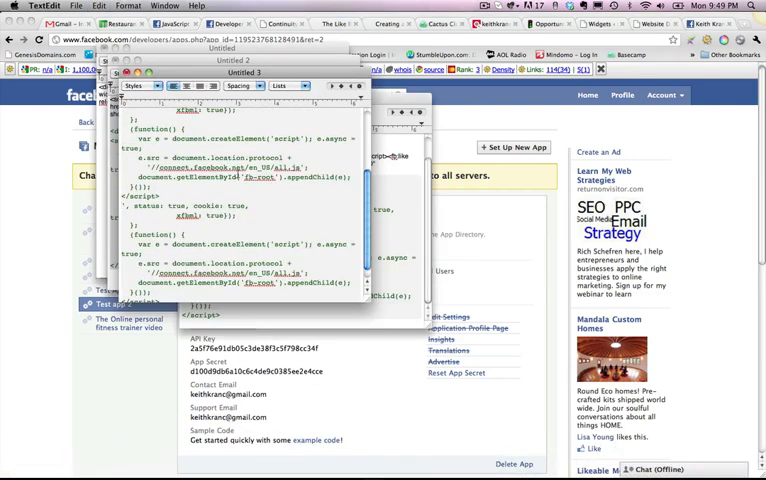
scroll("up", 3)
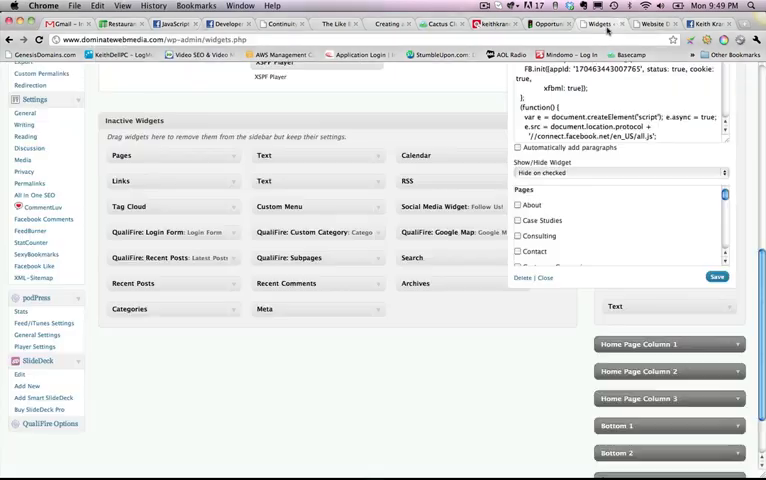
scroll("up", 3)
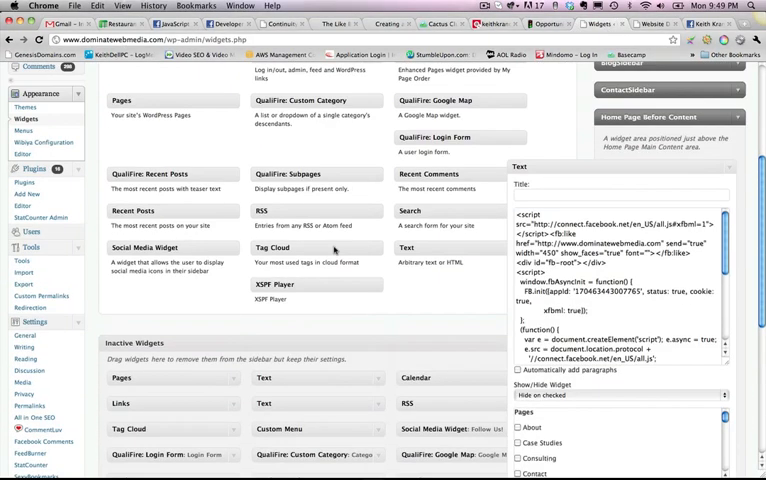